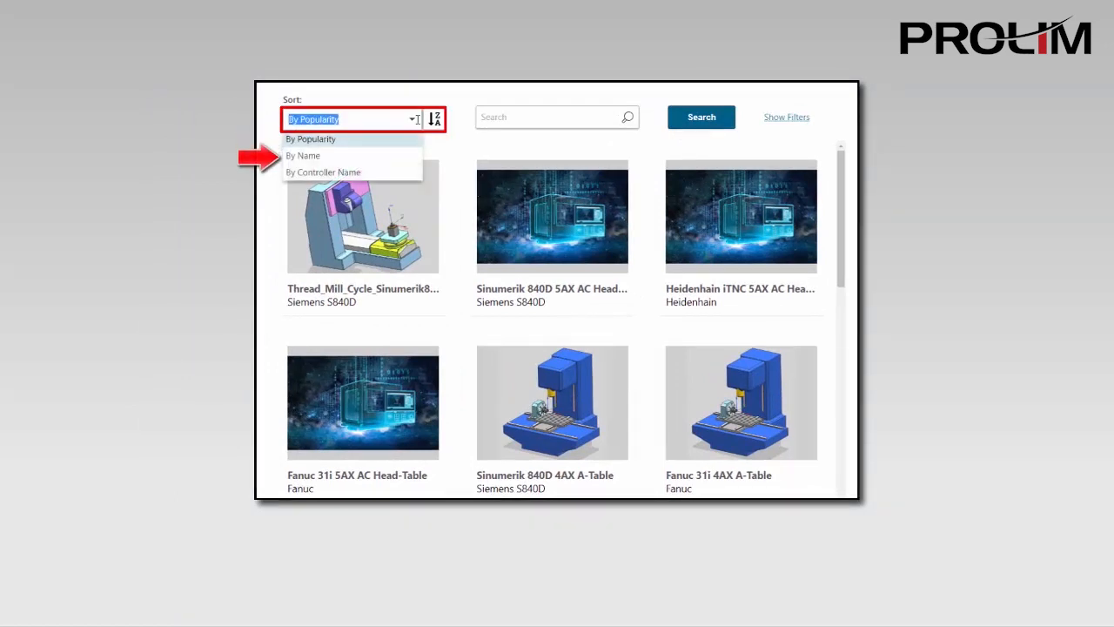
Step: Sort the postprocessor gallery by name, listing the Fanuc 31i 3AX Horizontal Mill first
click(303, 155)
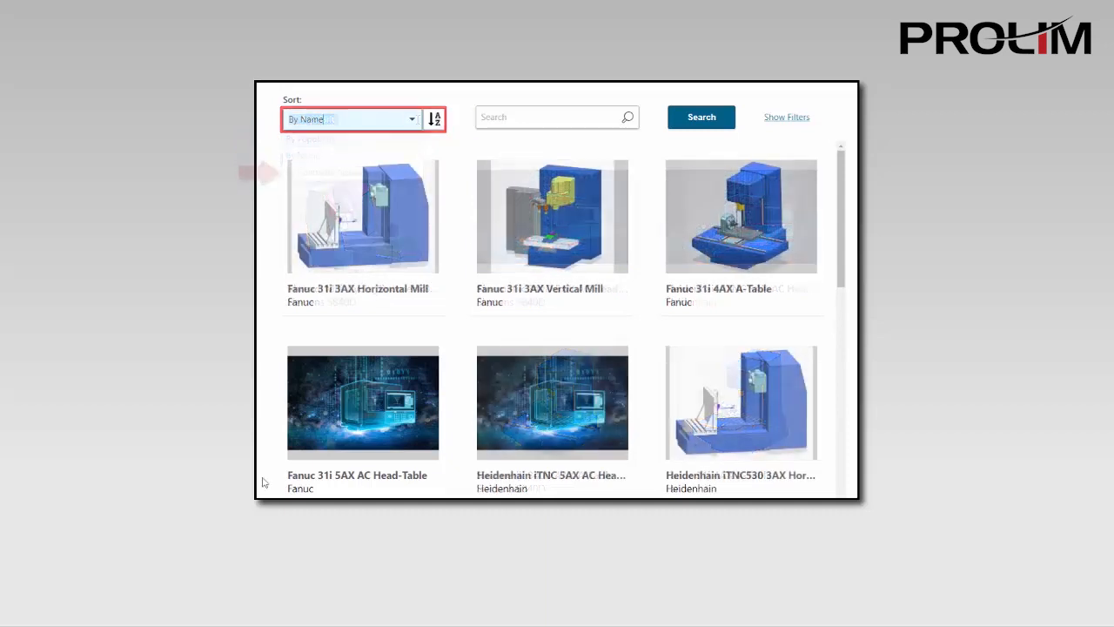
click(557, 117)
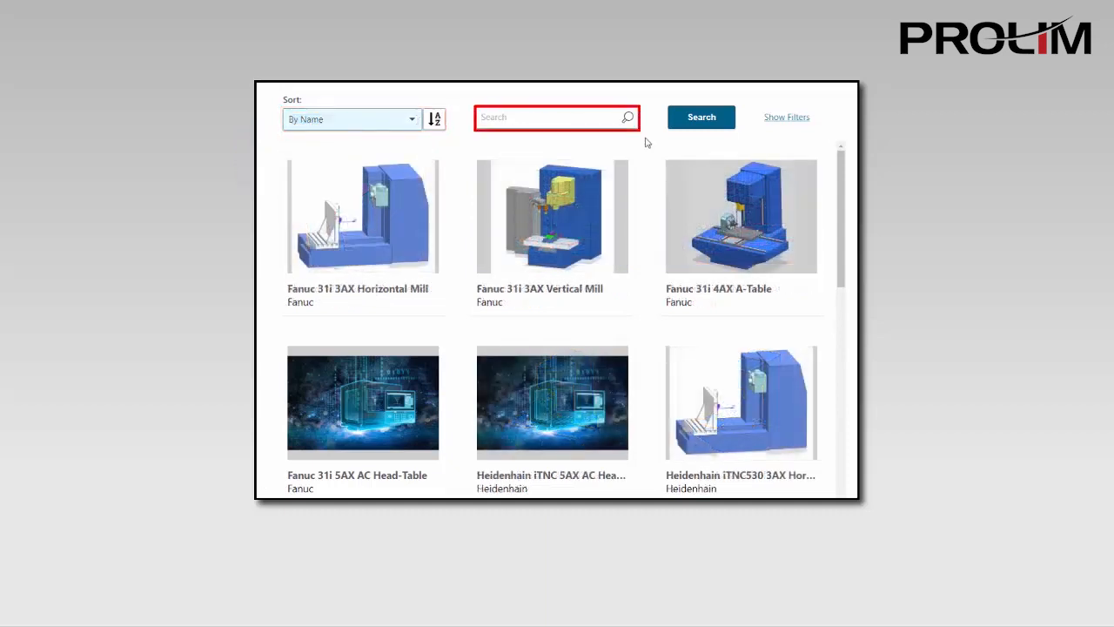
text(3)
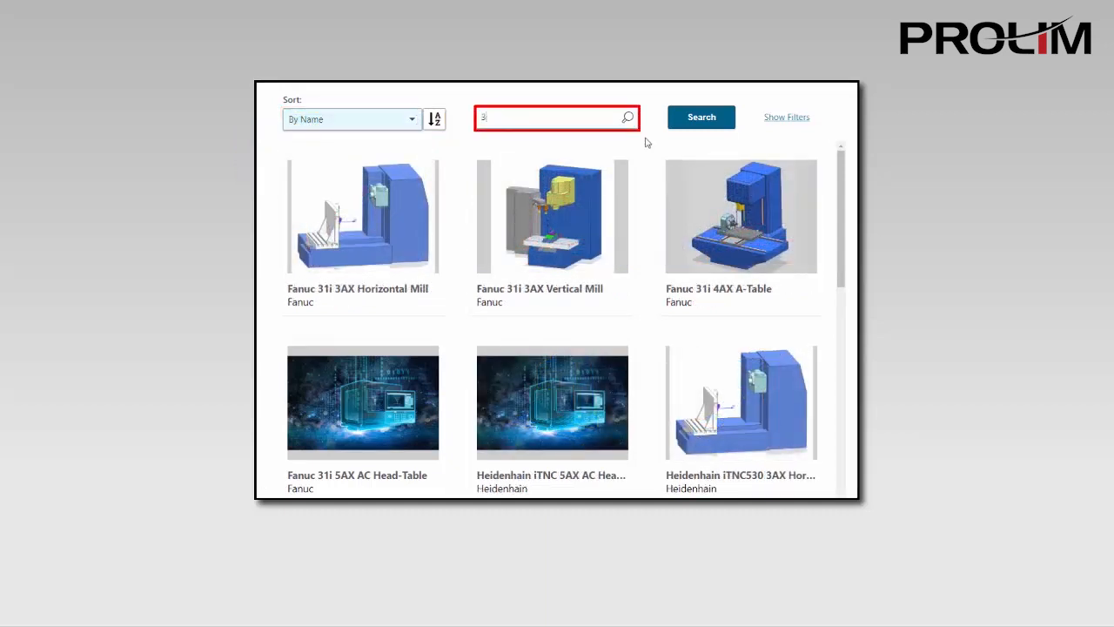
text(AX)
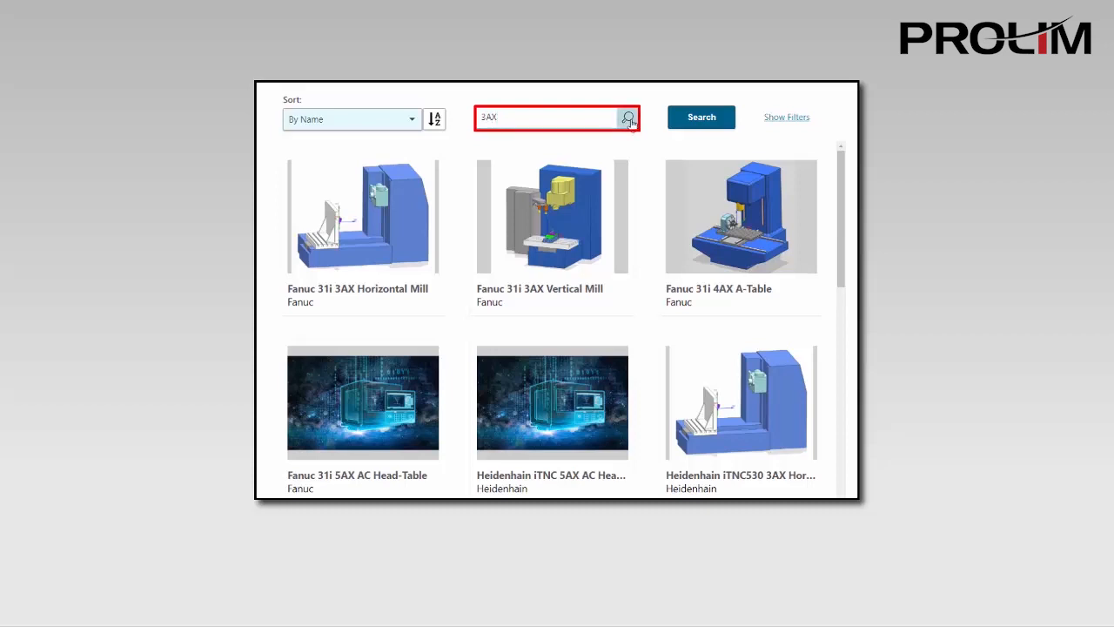
click(699, 116)
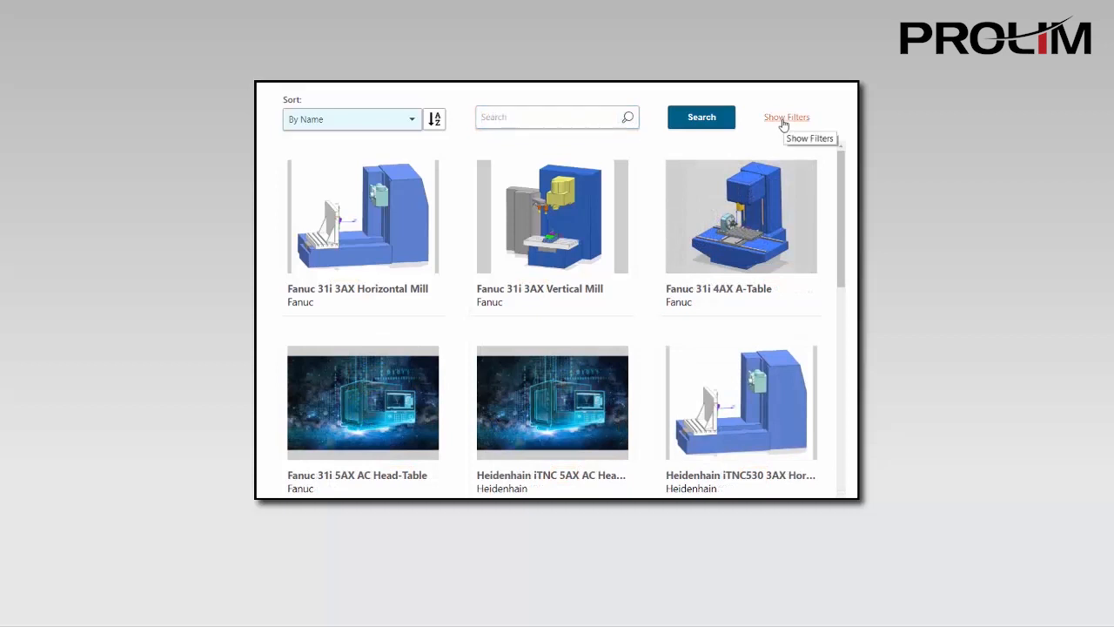
Step: Filter the gallery to 3-axis Mill postprocessors and run the search
click(787, 116)
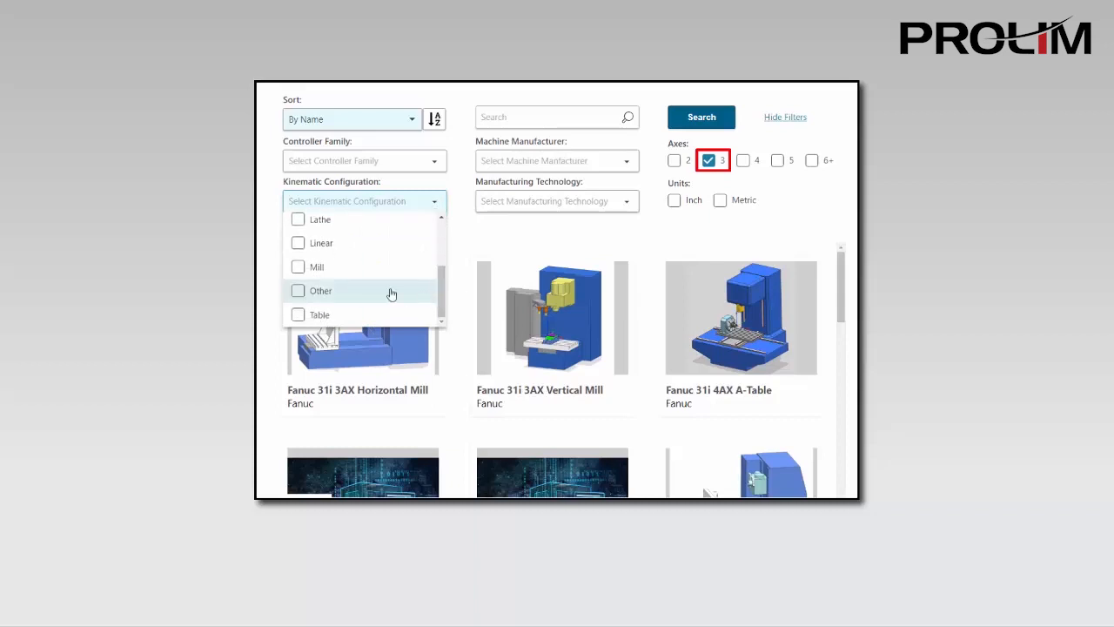
click(298, 266)
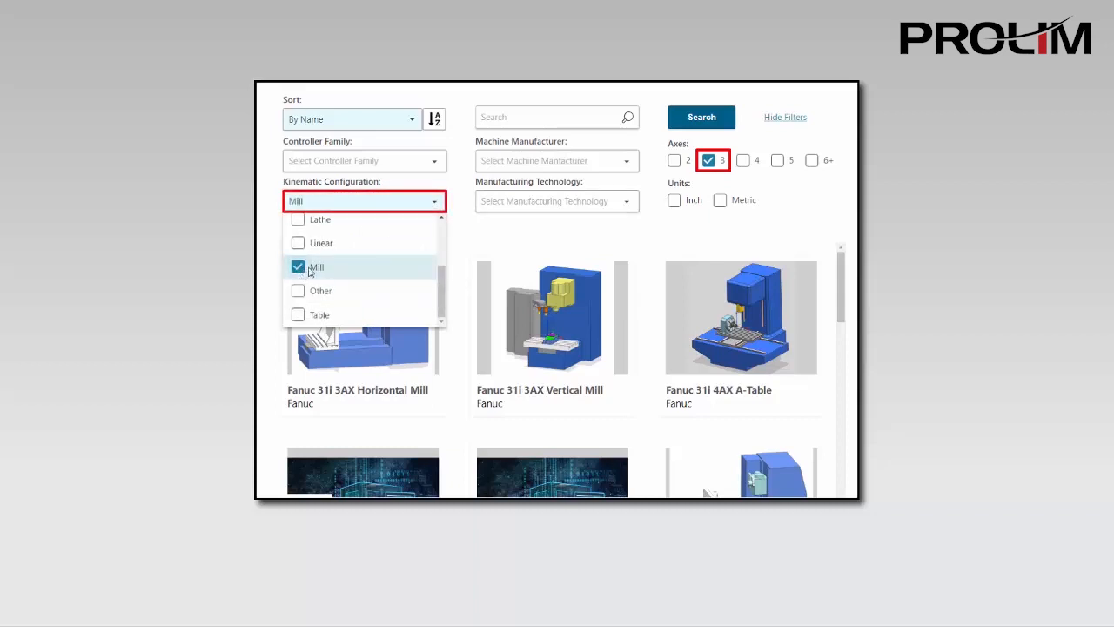
click(699, 116)
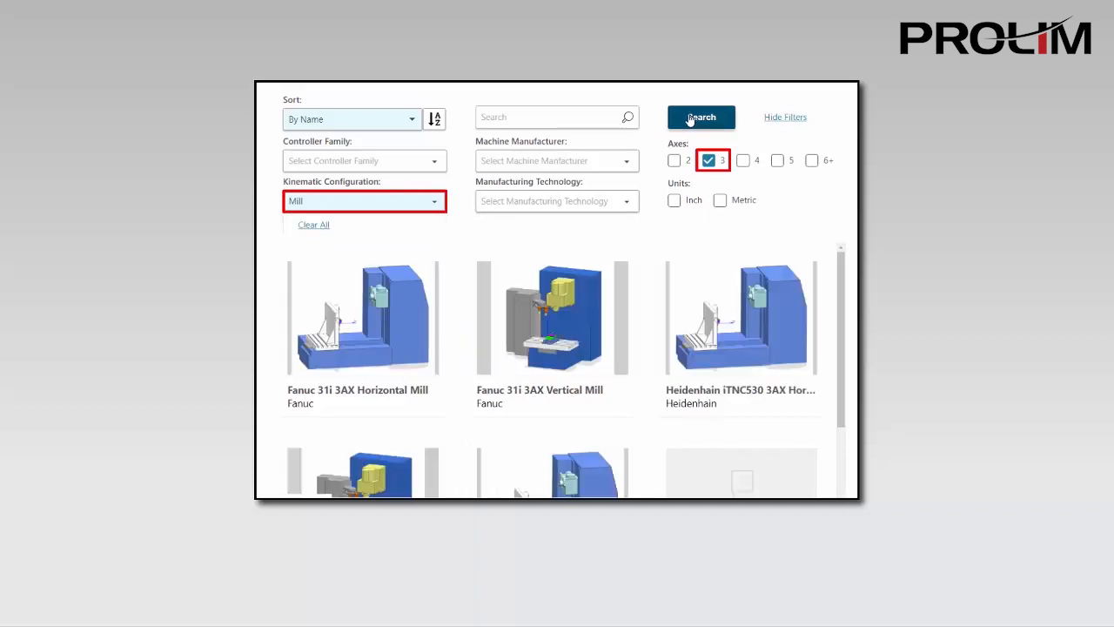
click(700, 117)
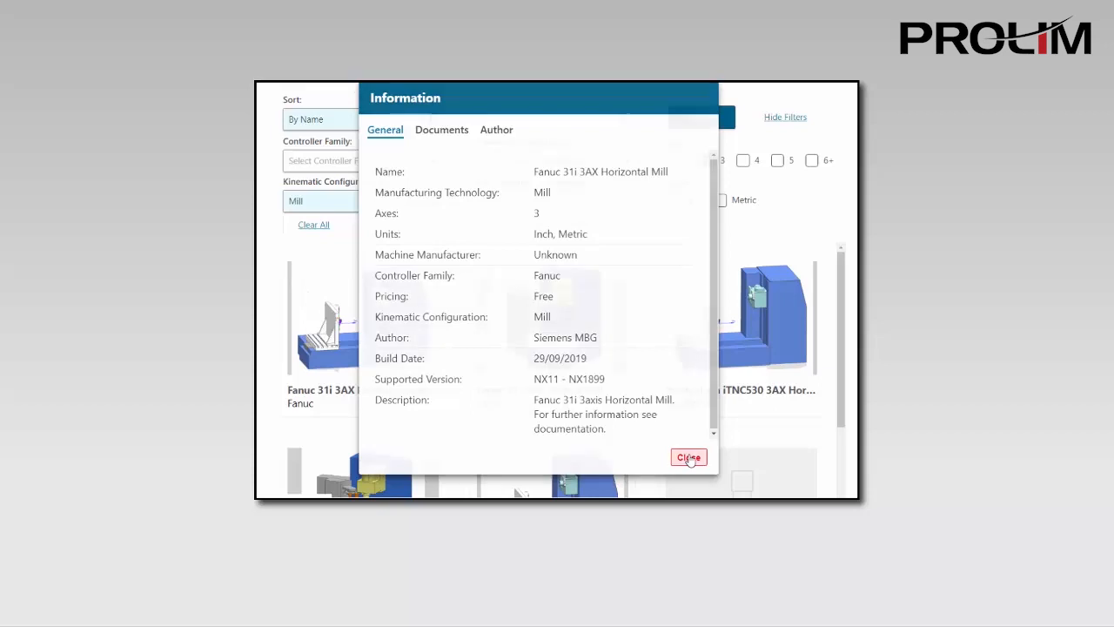
click(689, 456)
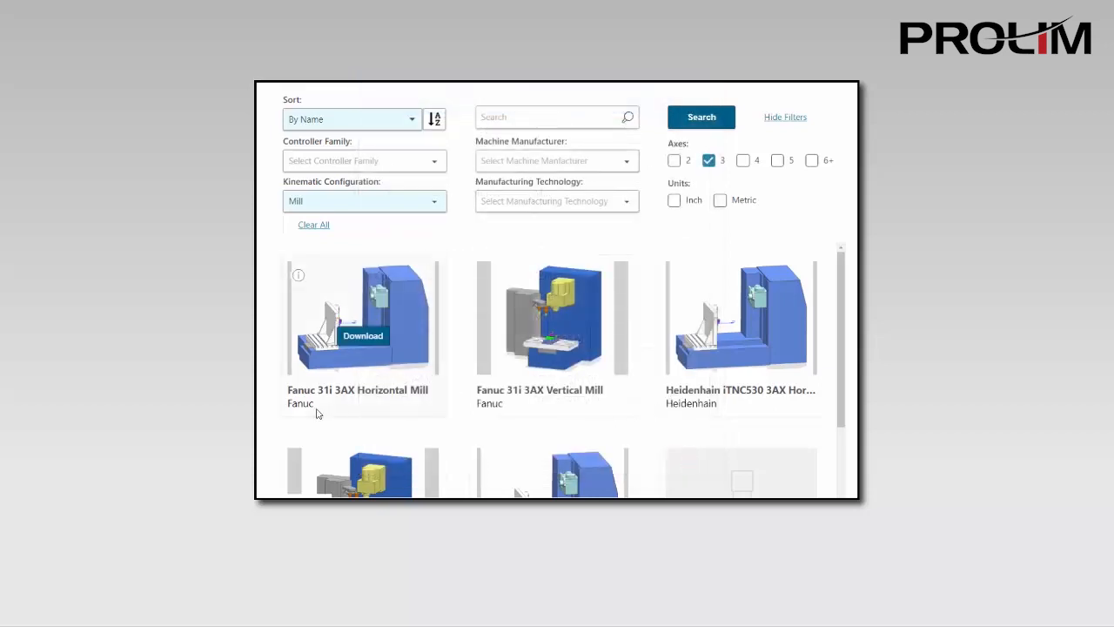
Step: Download the Fanuc 31i 3AX Horizontal Mill to bring up its Install Postprocessor prompt
click(362, 334)
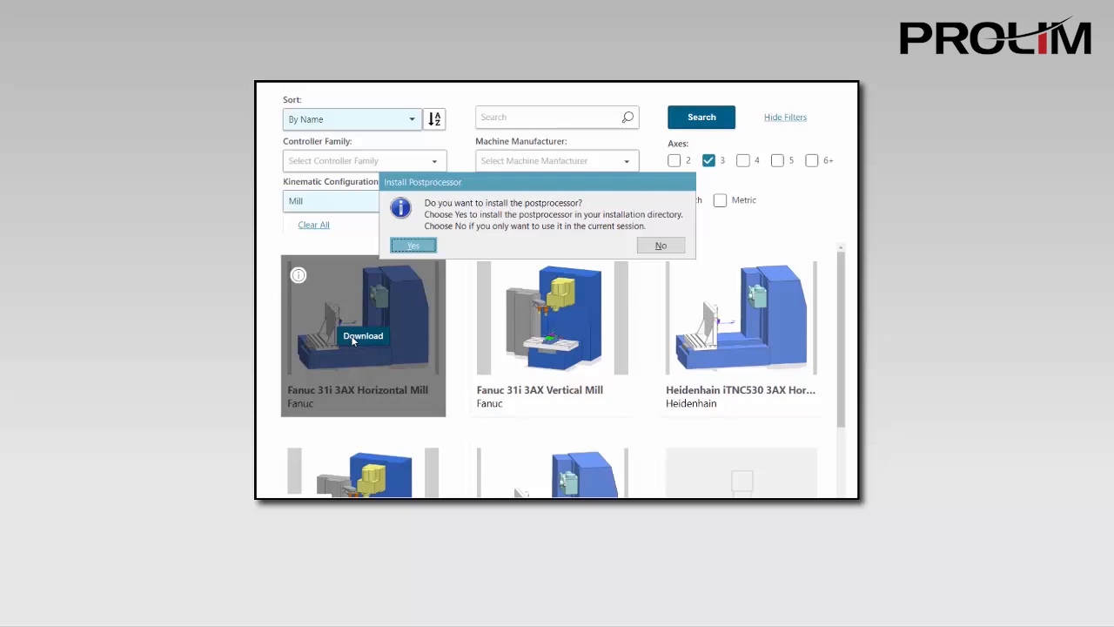
mouse_move(595, 299)
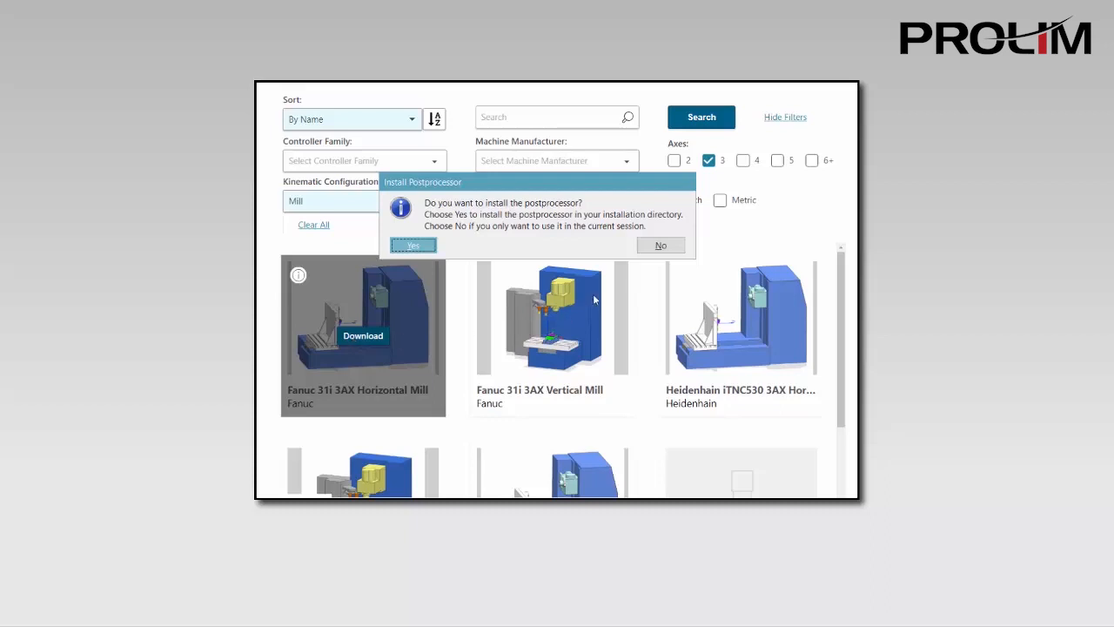